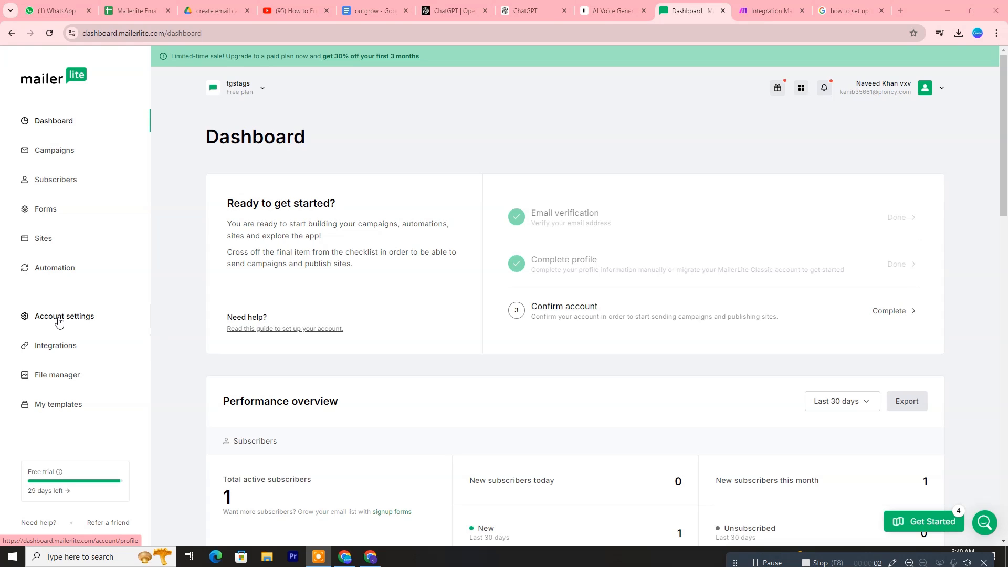
mouse_move(183, 343)
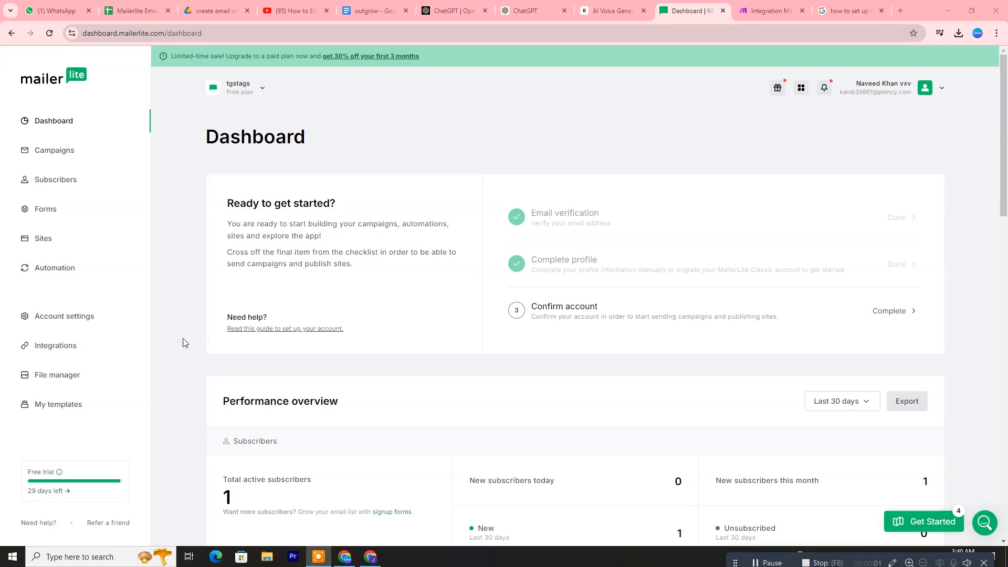
Step: Reach Subscribe settings under Account settings and attempt the Double opt-in for API and integrations toggle
left_click(64, 316)
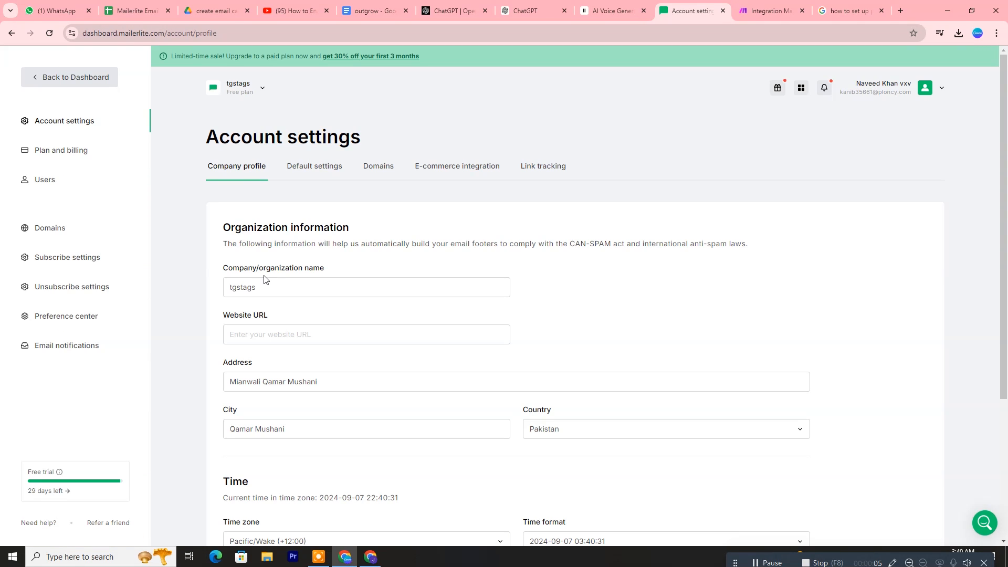
mouse_move(72, 262)
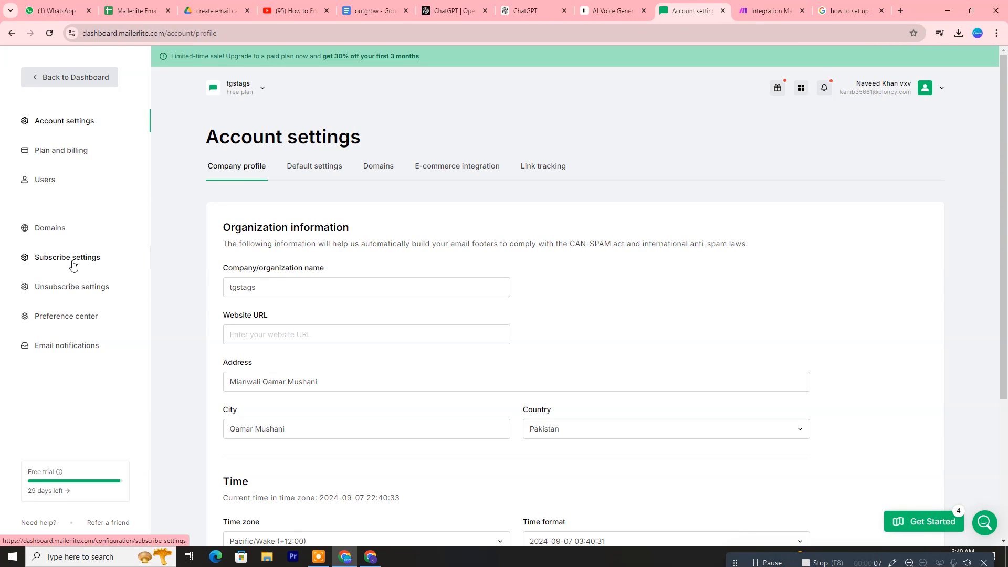
left_click(67, 258)
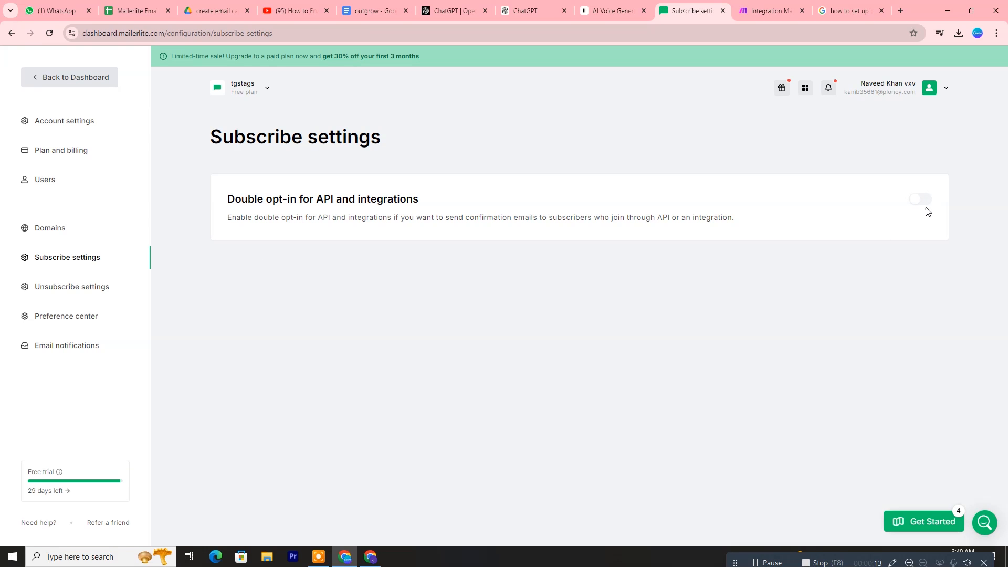
mouse_move(920, 204)
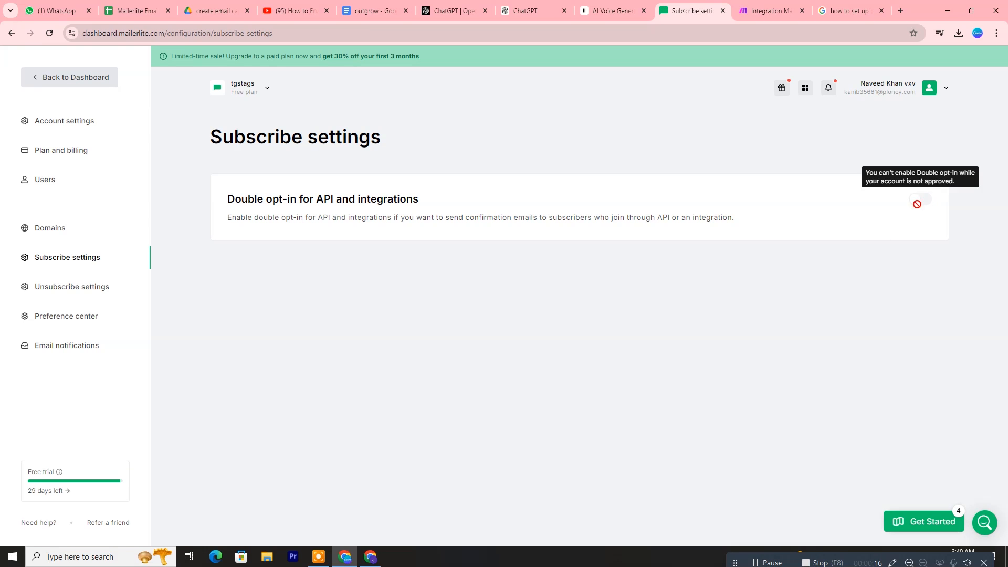
left_click(69, 77)
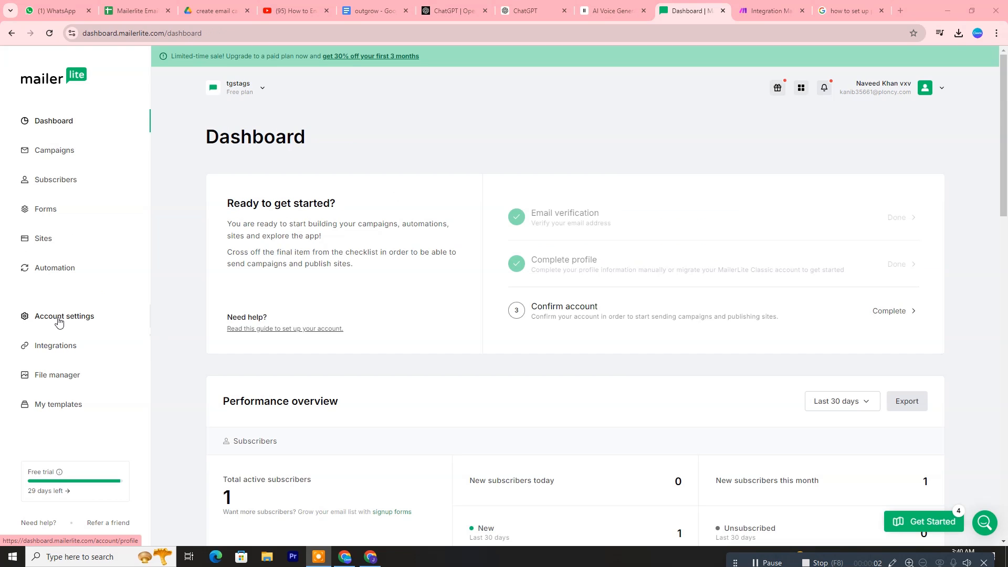